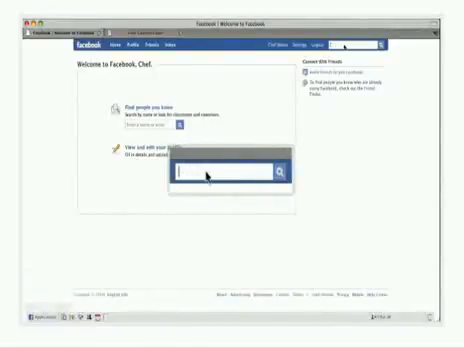
Search Facebook for 'fbml' and reach the Static FBML application's page
type("fbmi")
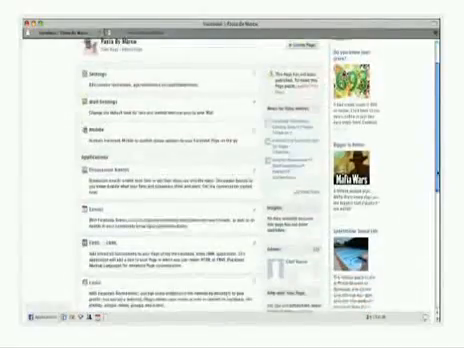
Scroll the FBML app page before moving to the AWeber account dashboard
scroll("down", 3)
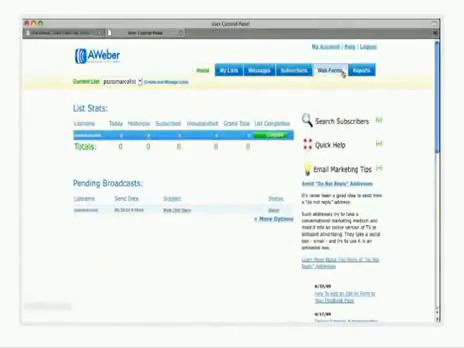
Go to Web Forms in AWeber to get the signup form's HTML code
left_click(332, 70)
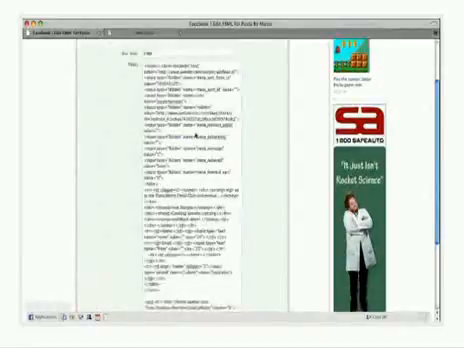
Add the new FBML tab showing the AWeber signup form to the Pizza Di Marco page
scroll("down", 3)
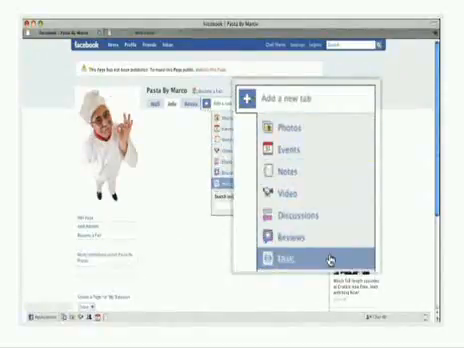
left_click(290, 260)
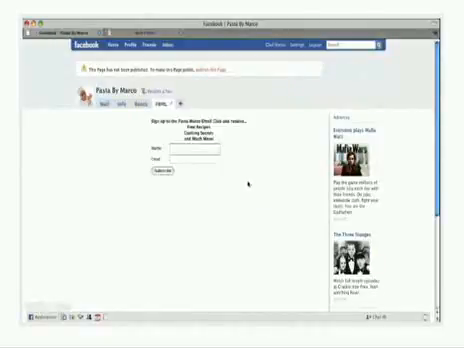